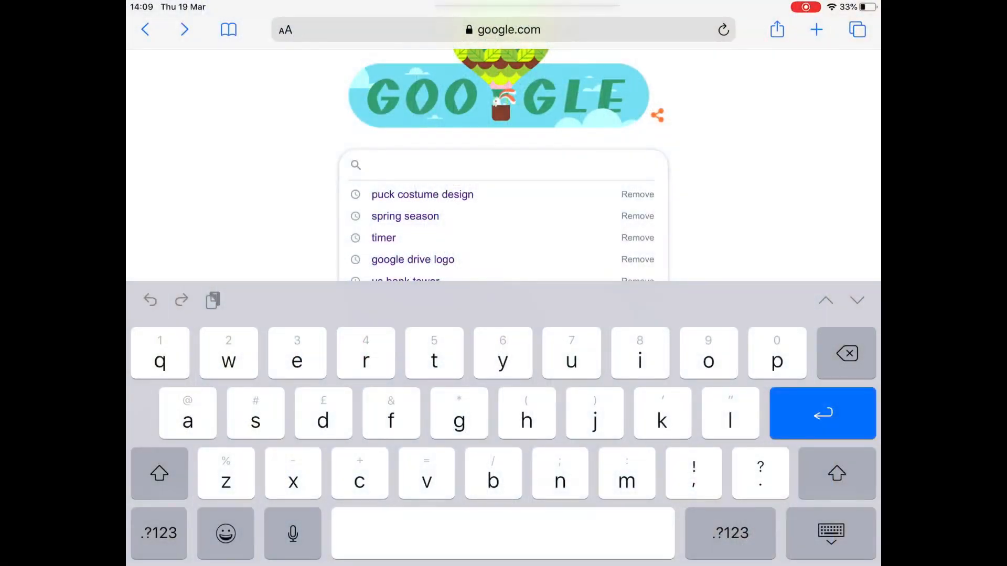
- Search Google for 'puck costume design' using the suggestion that appears after typing 'puck'
{"action": "type", "text": "puck"}
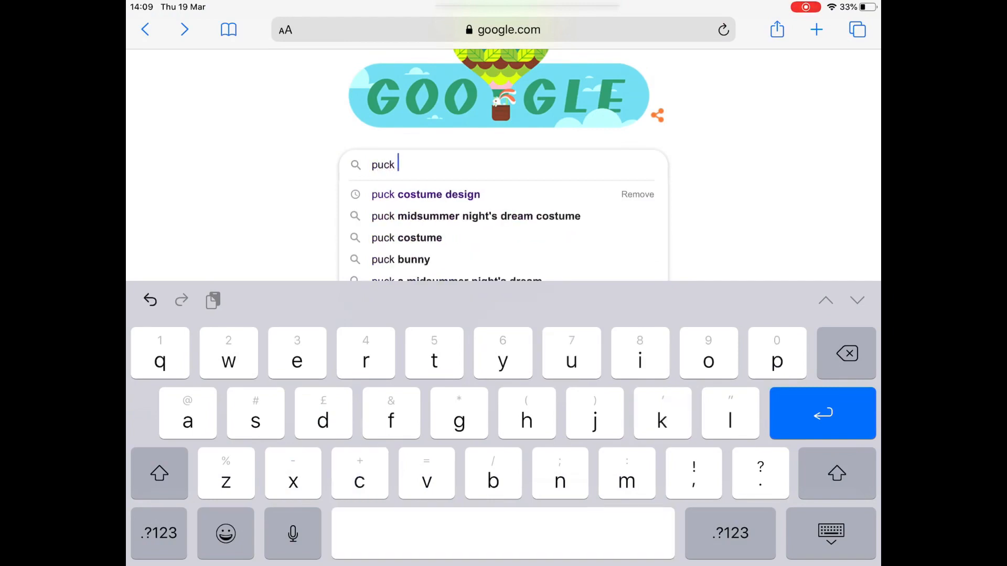
{"action": "left_click", "coordinate": [426, 194]}
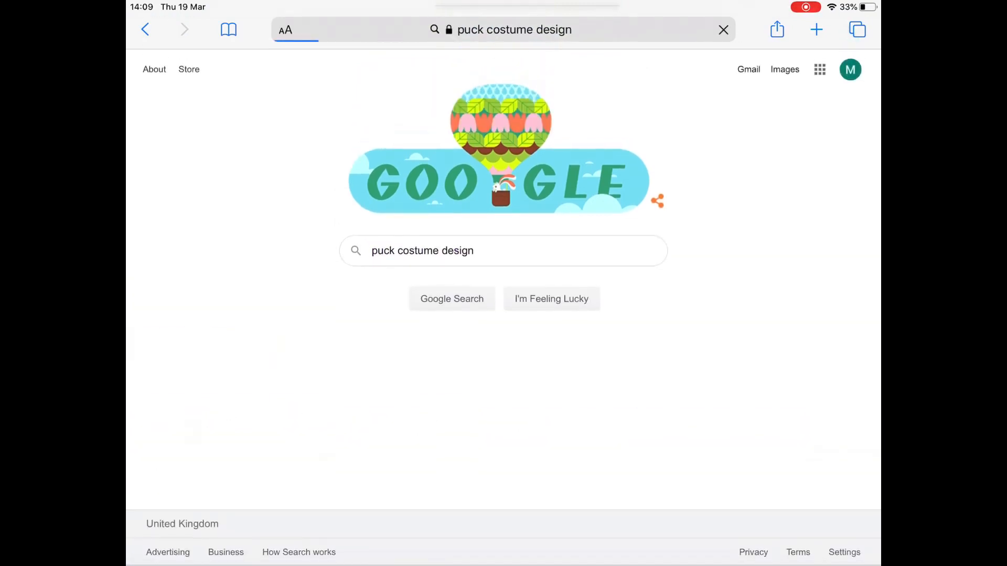
- Switch to Images results and scroll down through the puck costume designs
{"action": "left_click", "coordinate": [452, 298]}
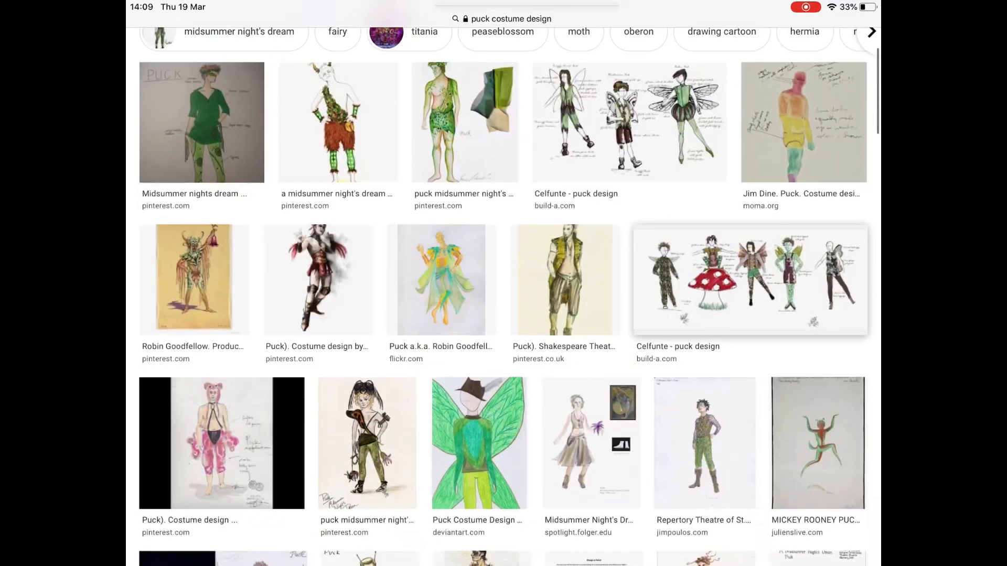
{"action": "scroll", "scroll_direction": "down", "scroll_amount": 3}
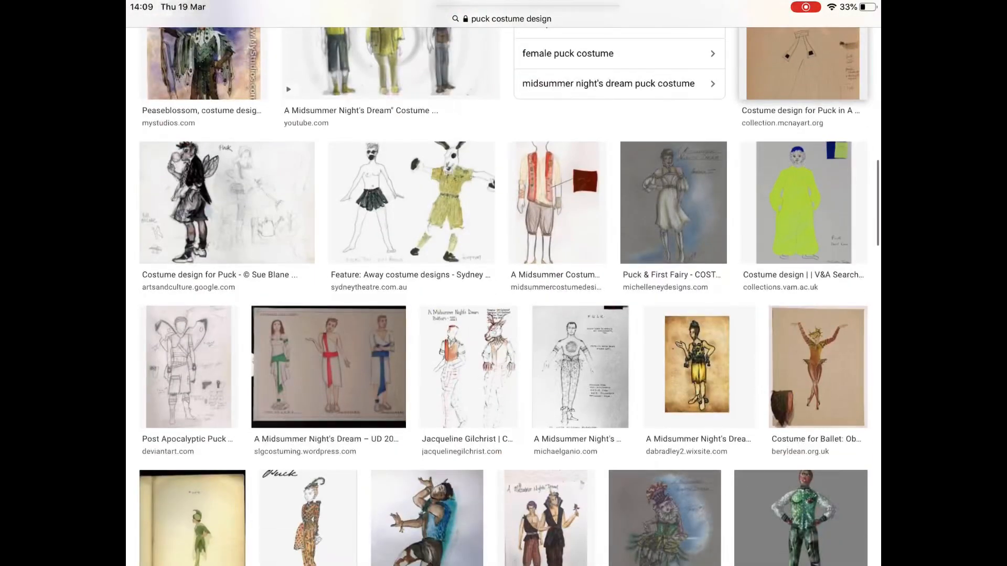
{"action": "scroll", "scroll_direction": "down", "scroll_amount": 3}
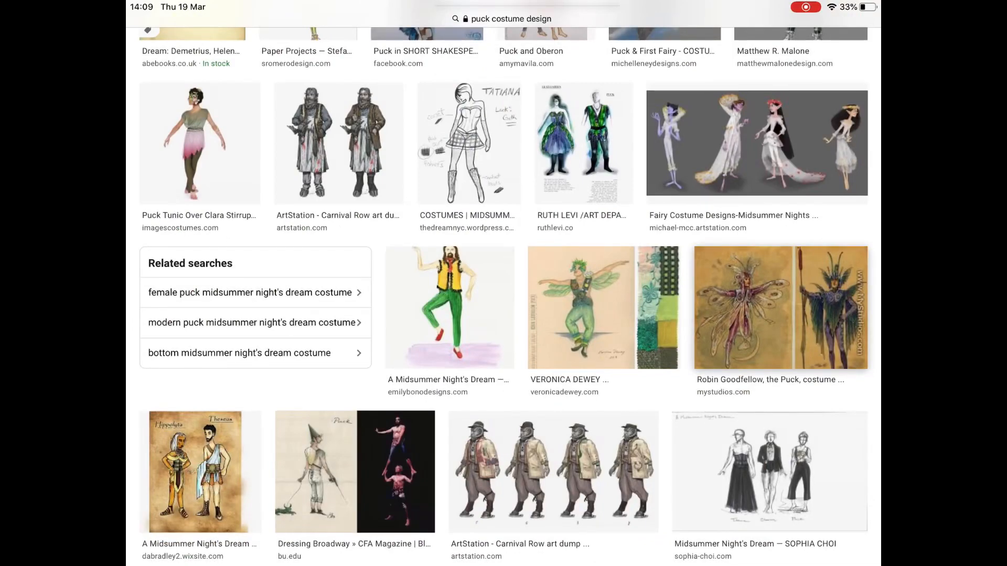
{"action": "scroll", "scroll_direction": "down", "scroll_amount": 3}
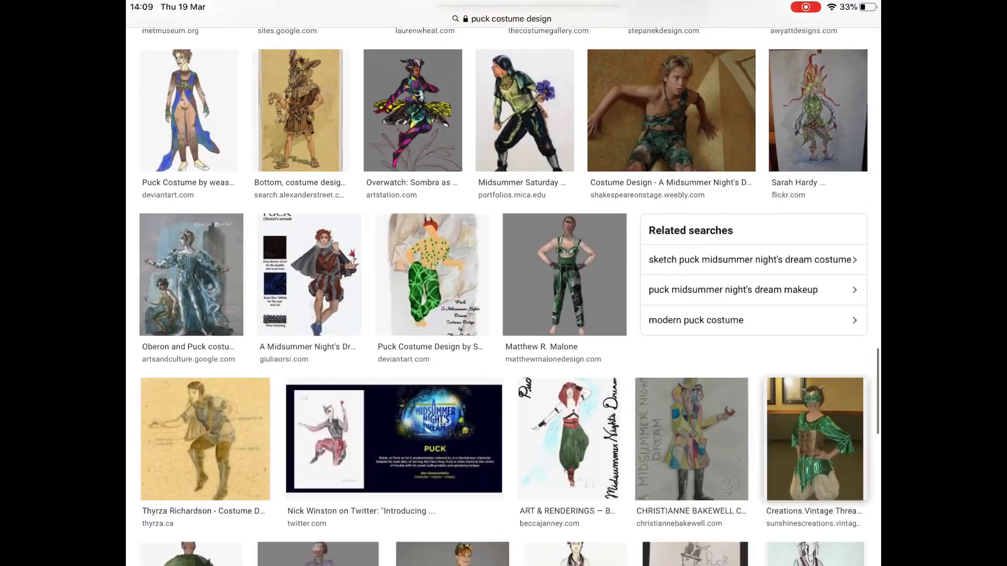
{"action": "scroll", "scroll_direction": "down", "scroll_amount": 3}
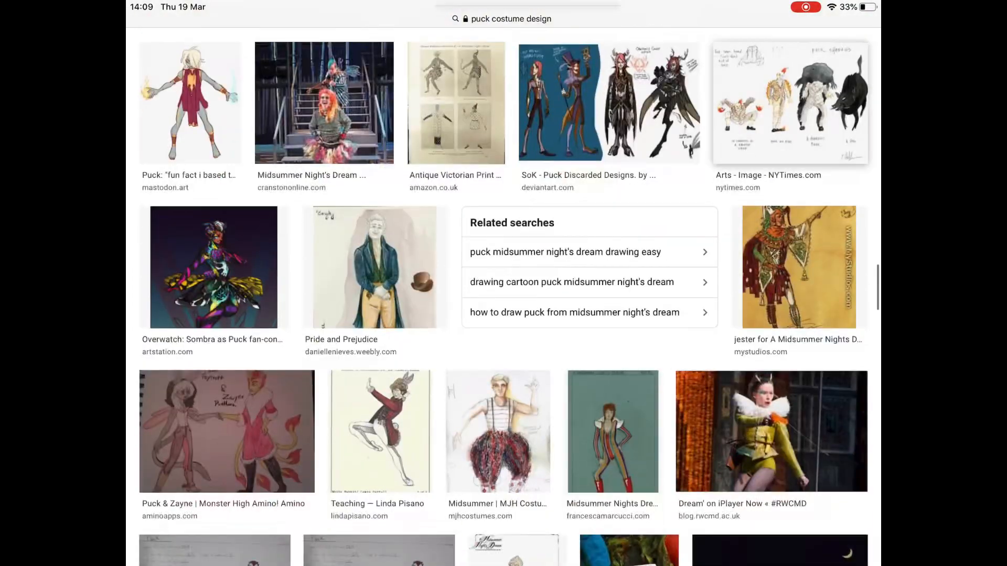
- Open the green 'Oberon and Titania' fairy costume sketch in the preview pane
{"action": "left_click", "coordinate": [498, 432]}
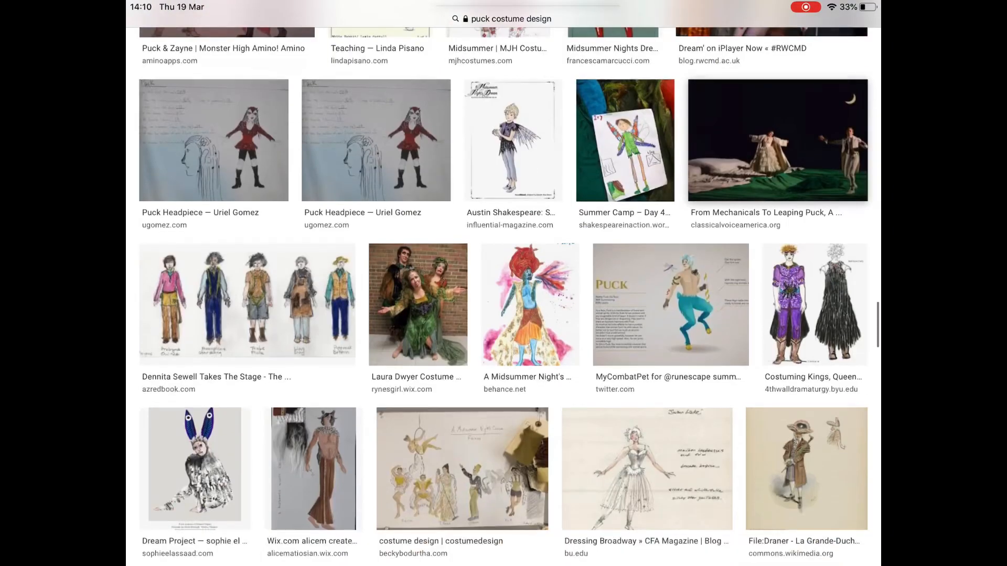
{"action": "scroll", "scroll_direction": "down", "scroll_amount": 3}
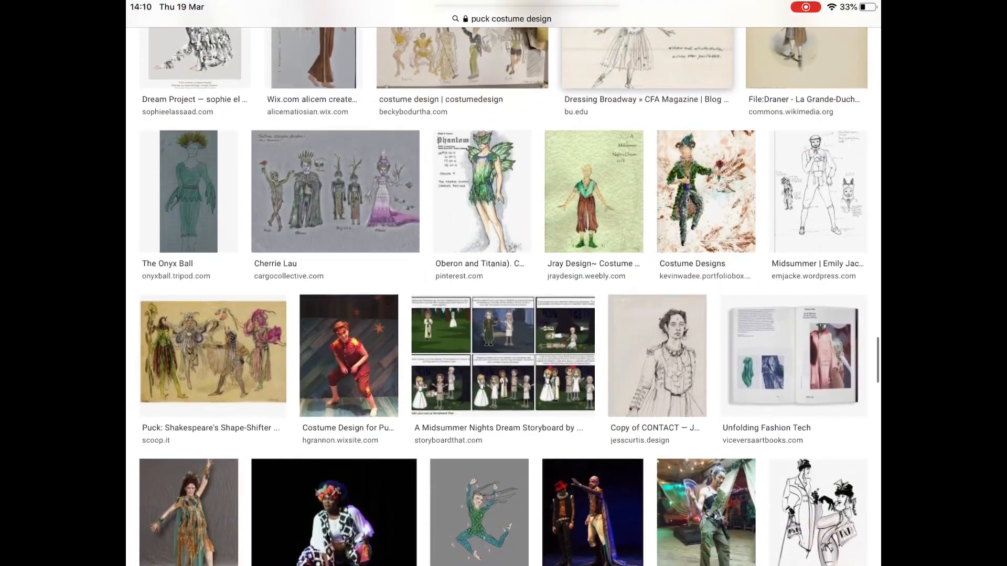
{"action": "left_click", "coordinate": [481, 191]}
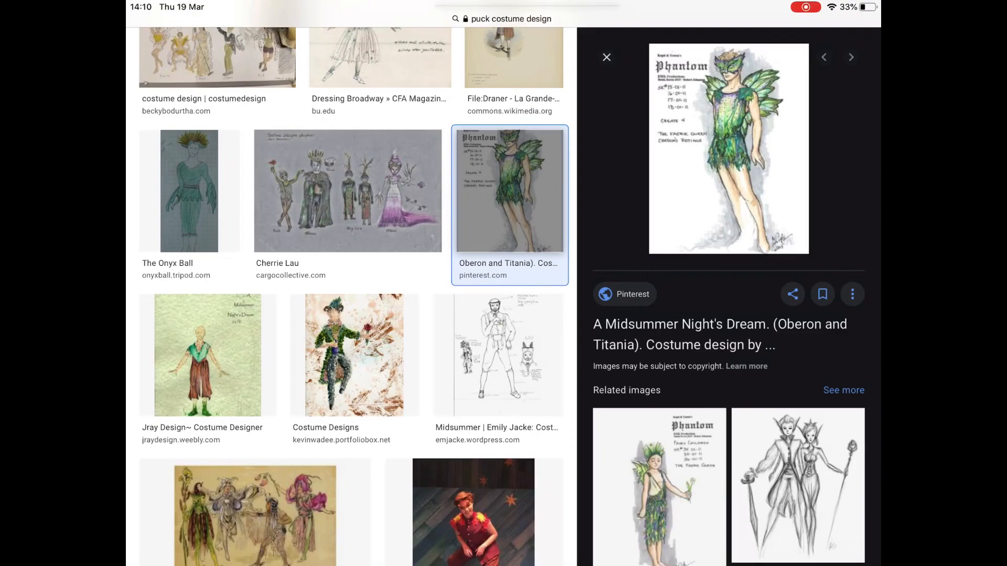